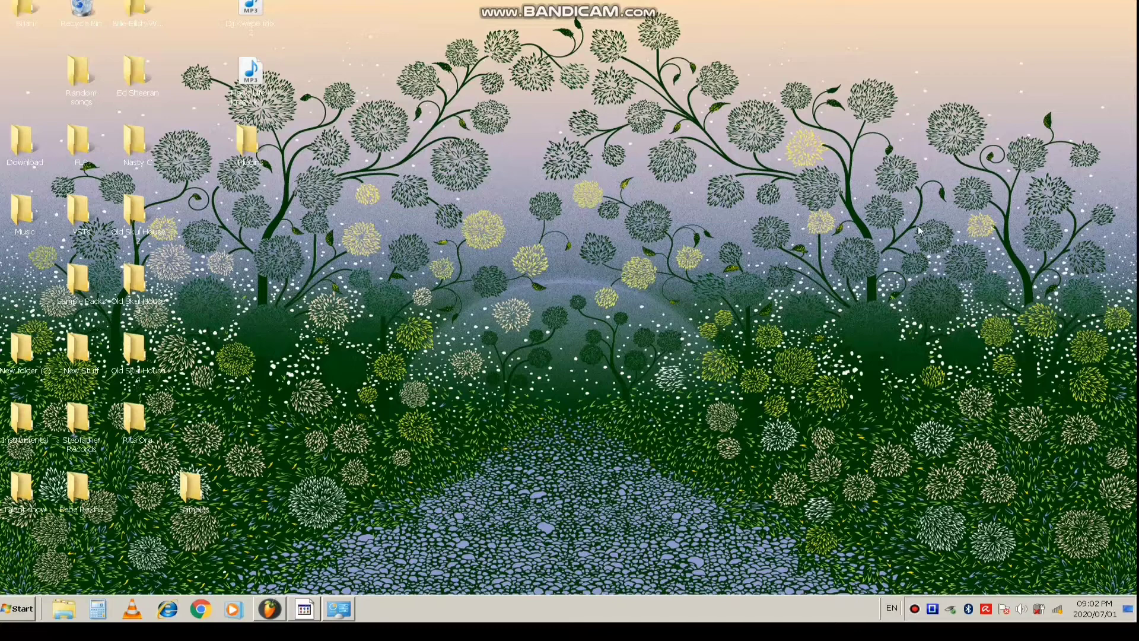
mouse_move(413, 538)
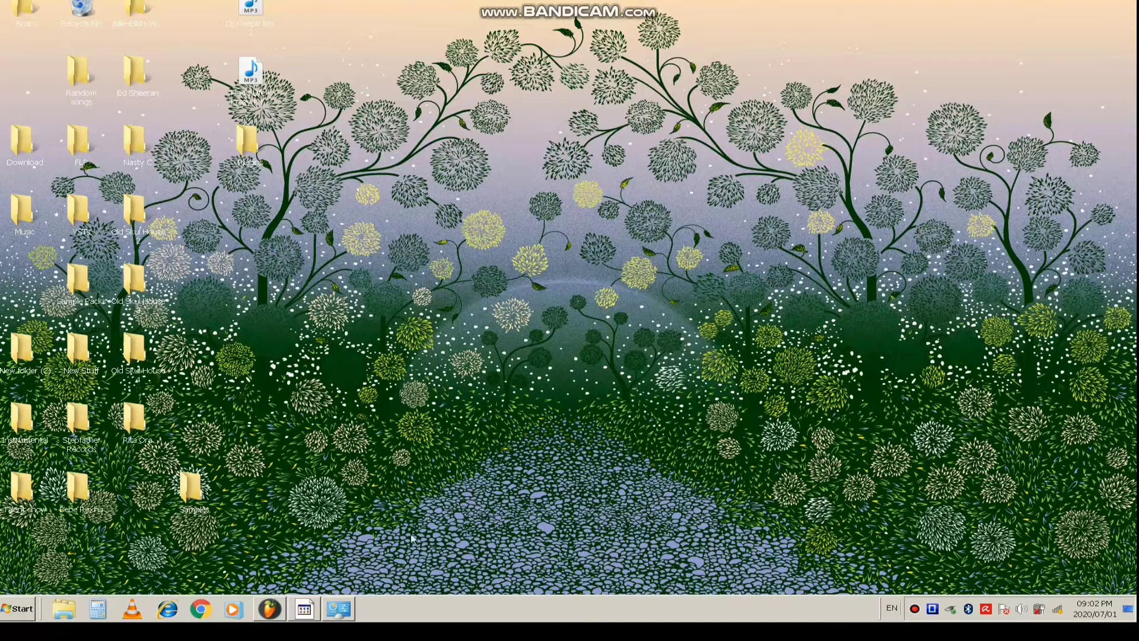
Step: Show the connected devices list, with the Shure MV88+ under Unspecified
click(337, 608)
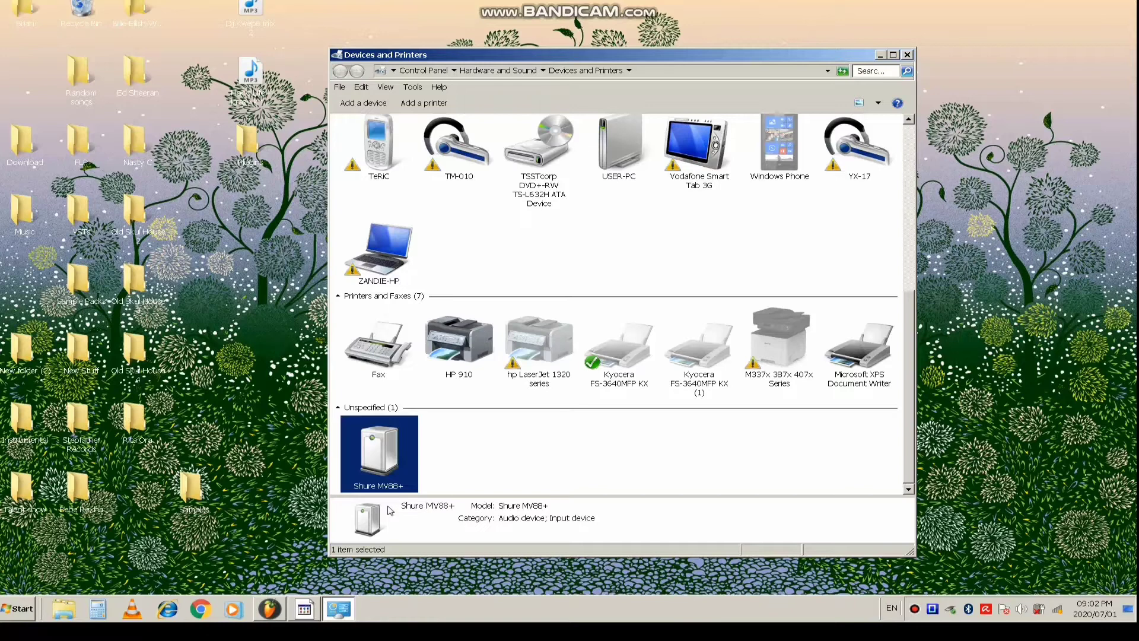
mouse_move(808, 131)
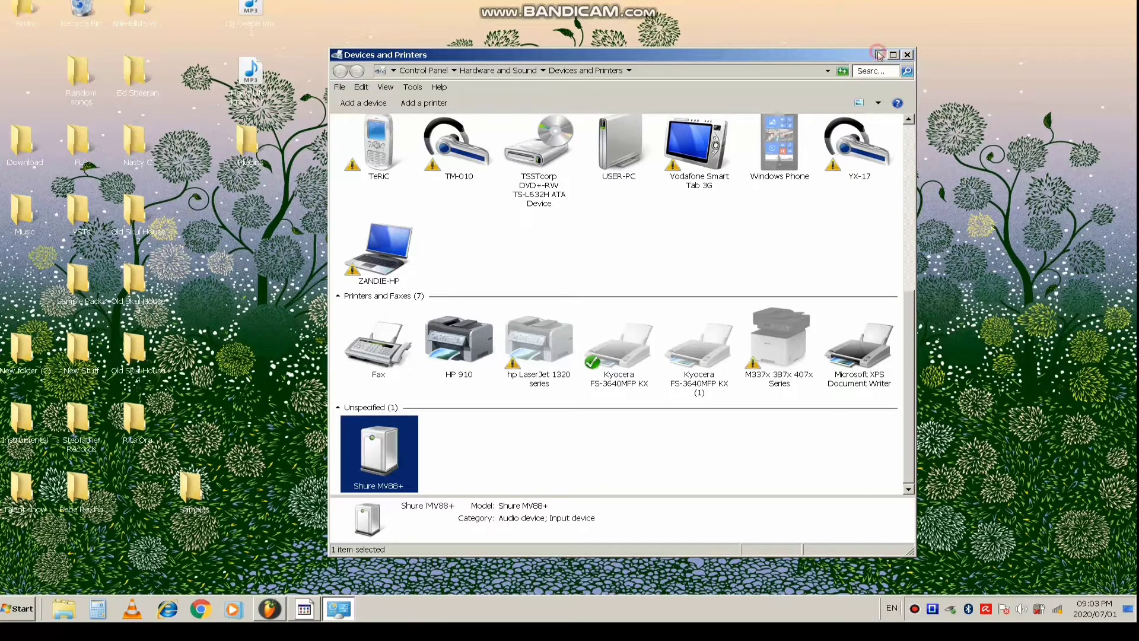
Step: Close Devices and Printers to return to the Windows desktop
click(908, 55)
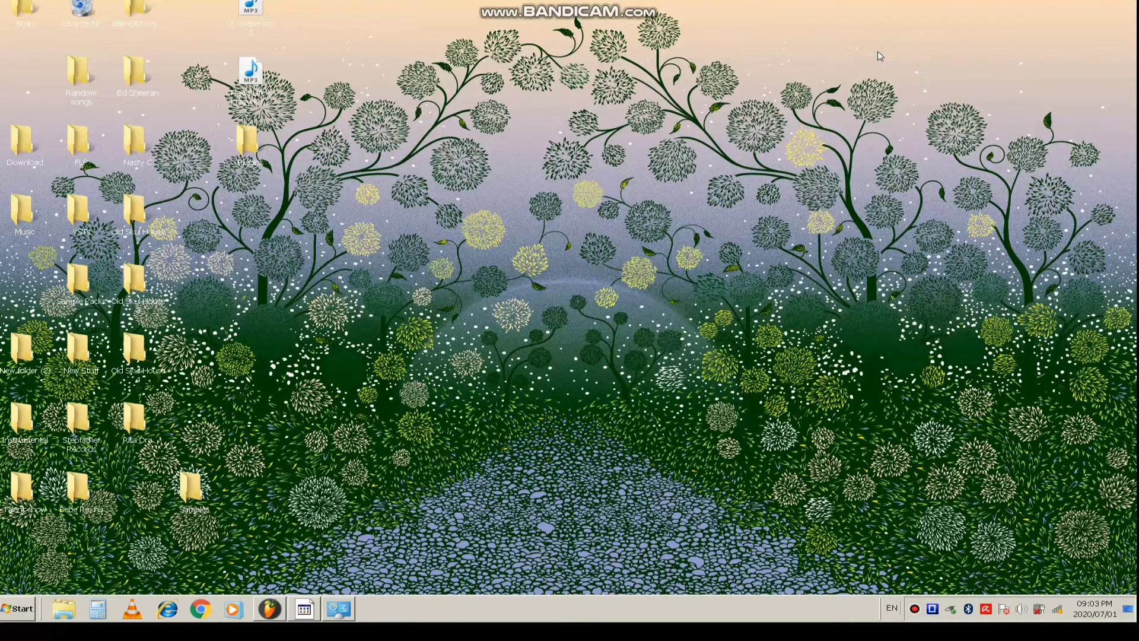
mouse_move(506, 336)
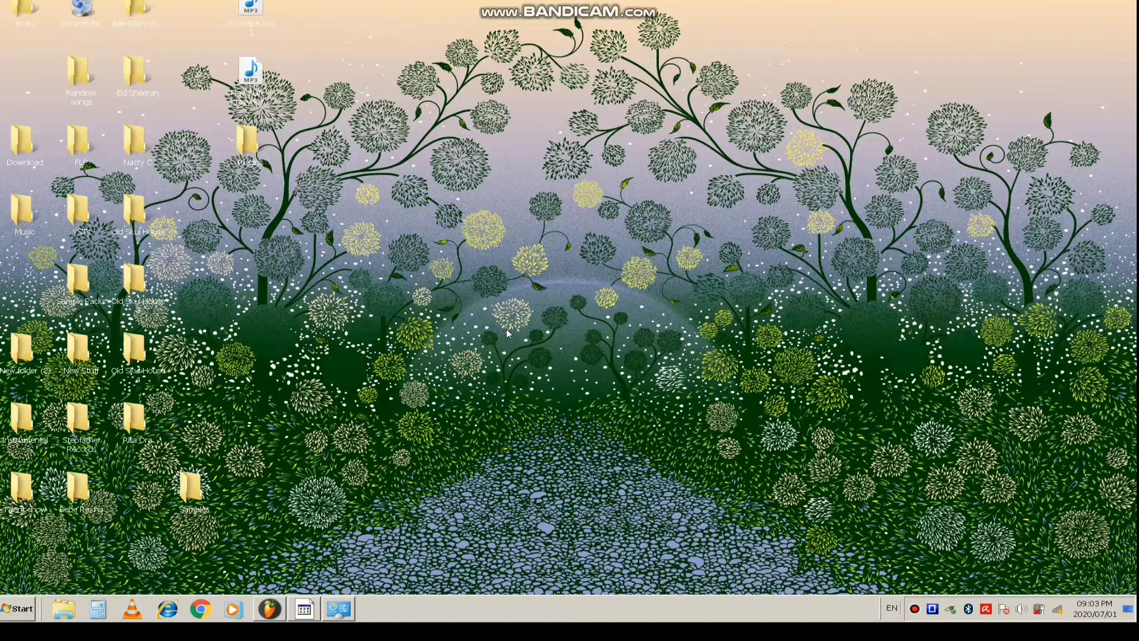
mouse_move(295, 536)
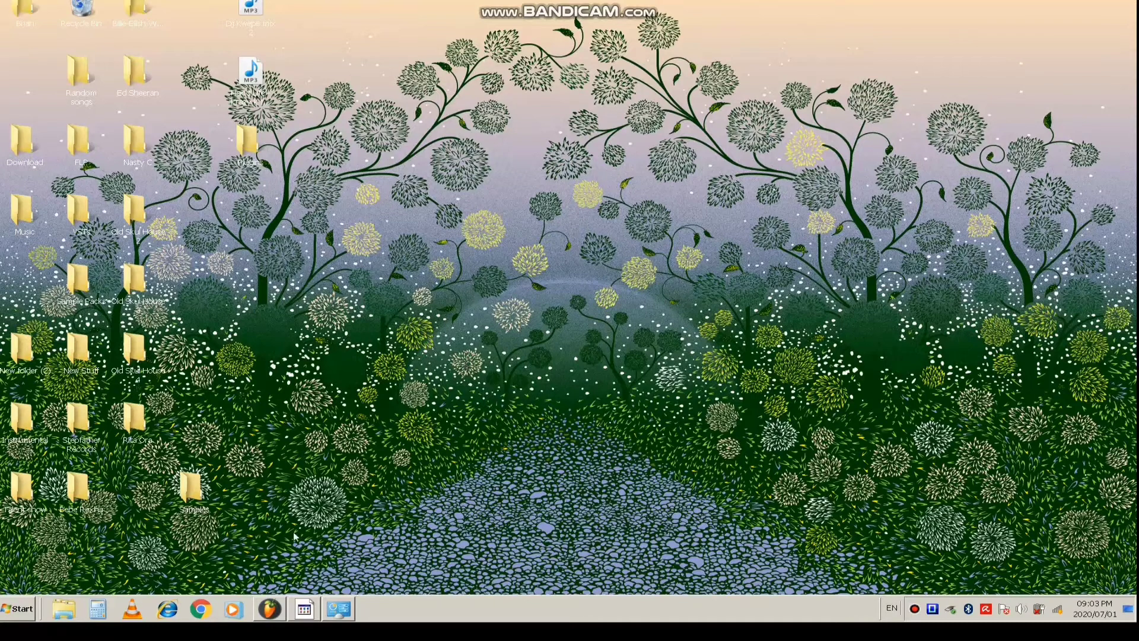
mouse_move(271, 611)
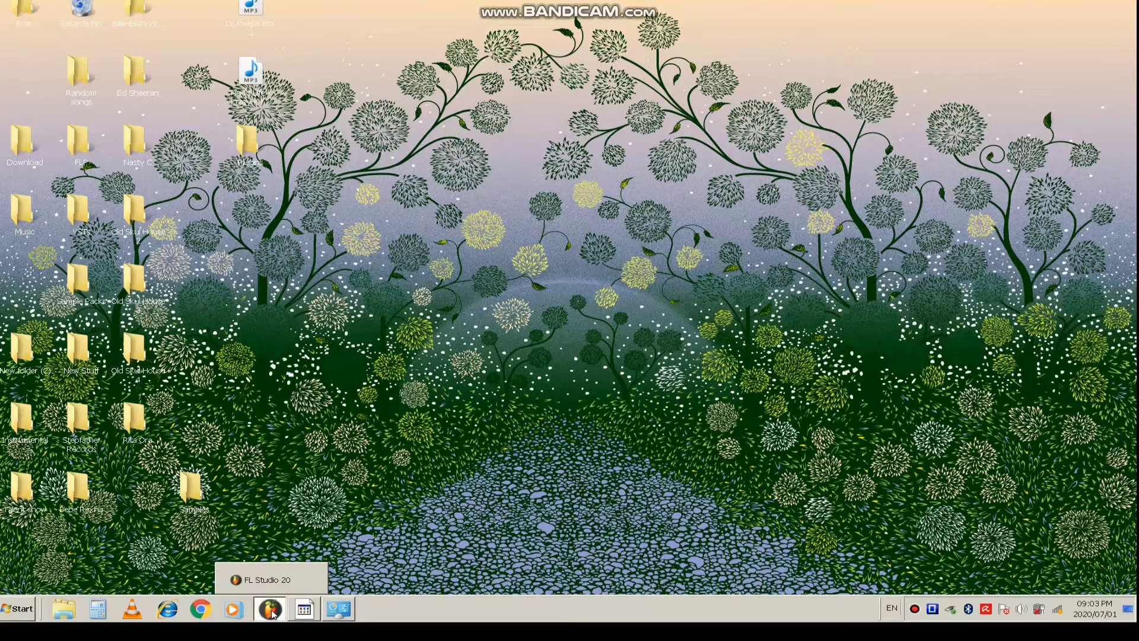
Step: Bring FL Studio 20 to the front from the taskbar
click(270, 608)
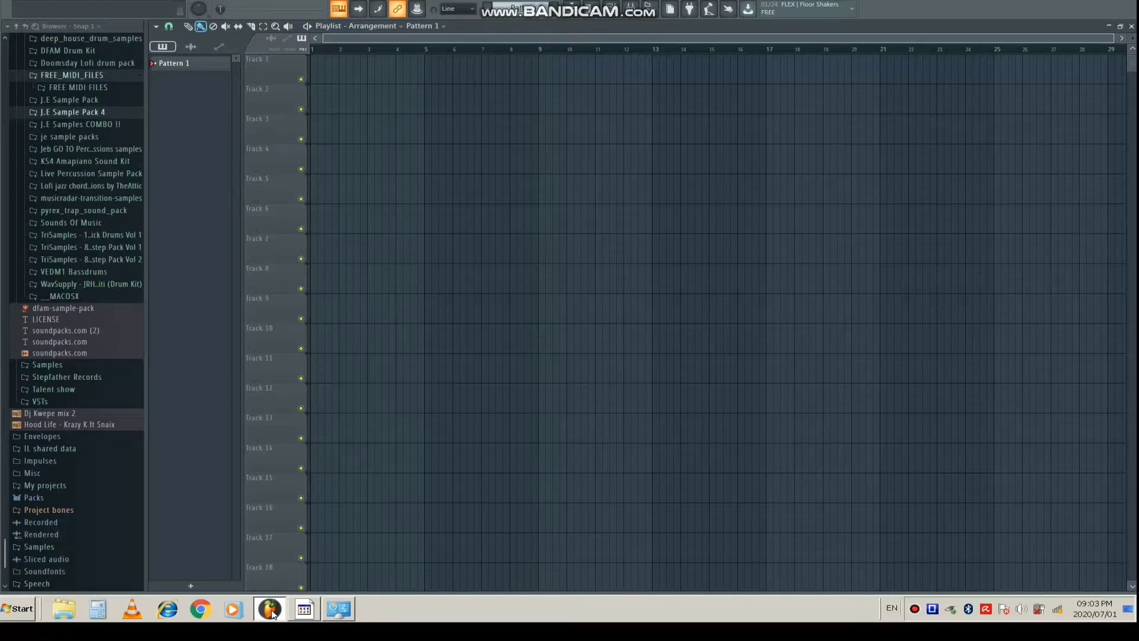
mouse_move(314, 569)
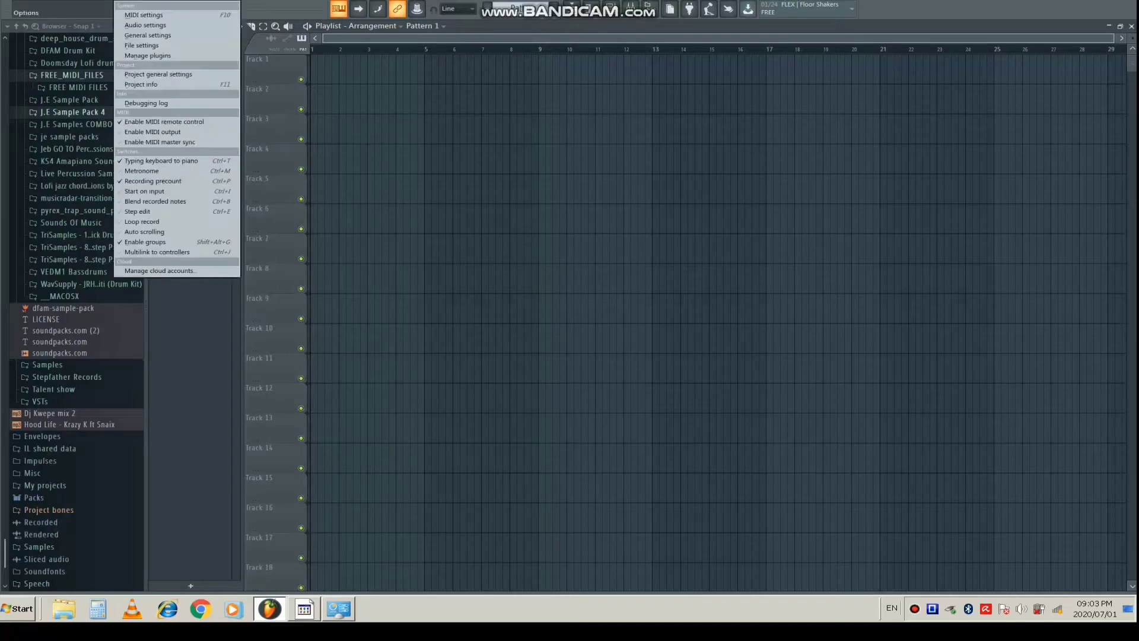
mouse_move(143, 25)
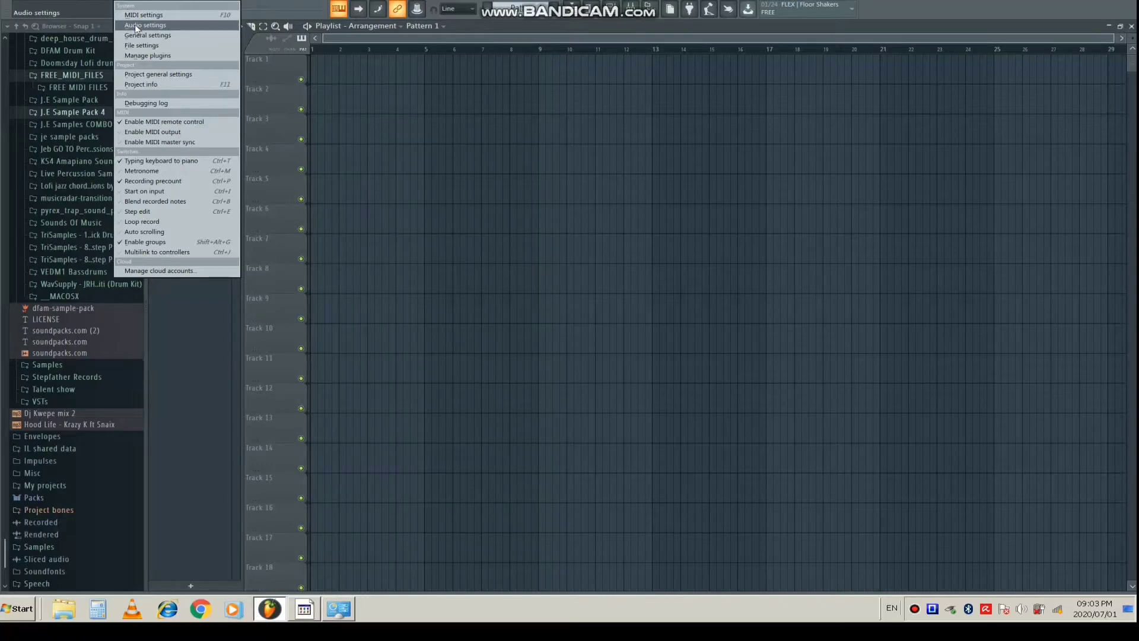
Step: Show the Audio settings device list with ASIO4ALL v2 and FL Studio ASIO
click(142, 25)
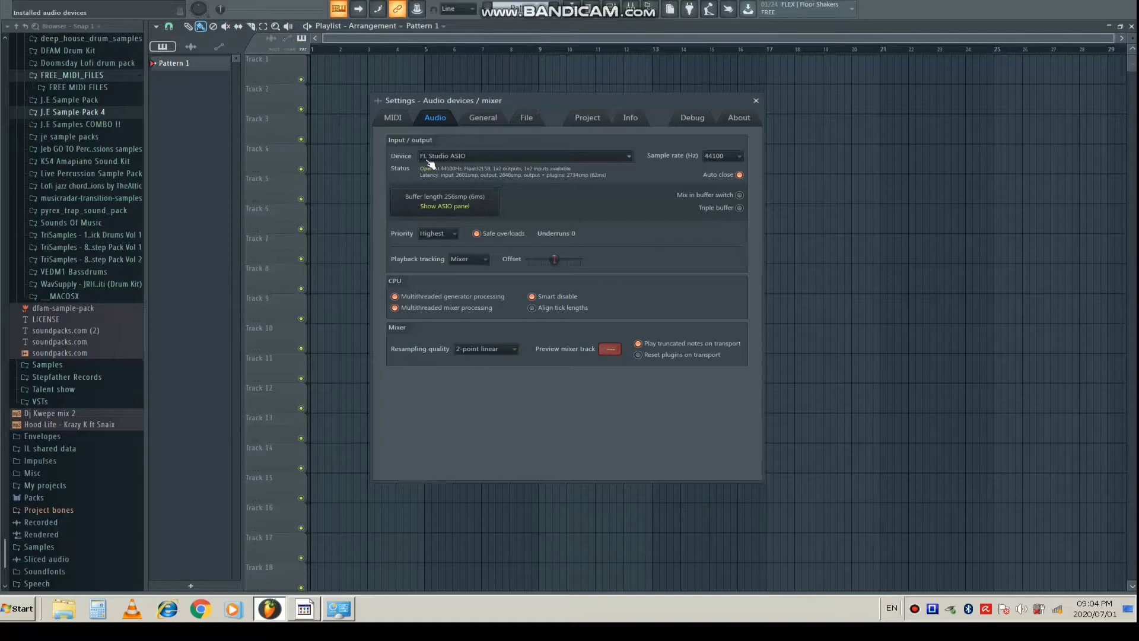
mouse_move(446, 163)
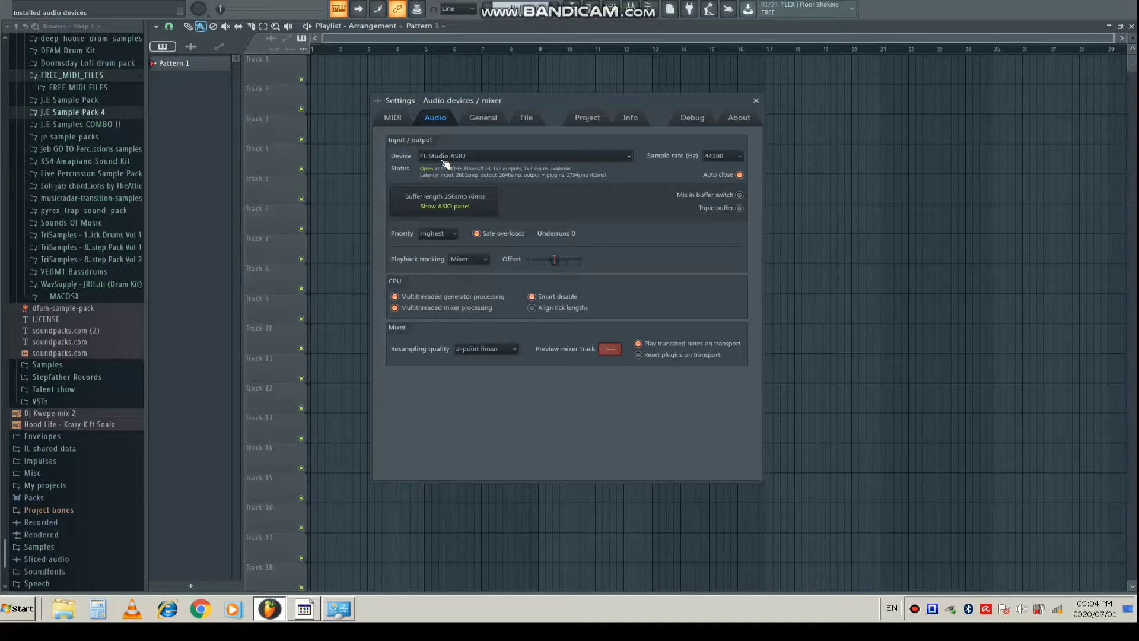
click(522, 157)
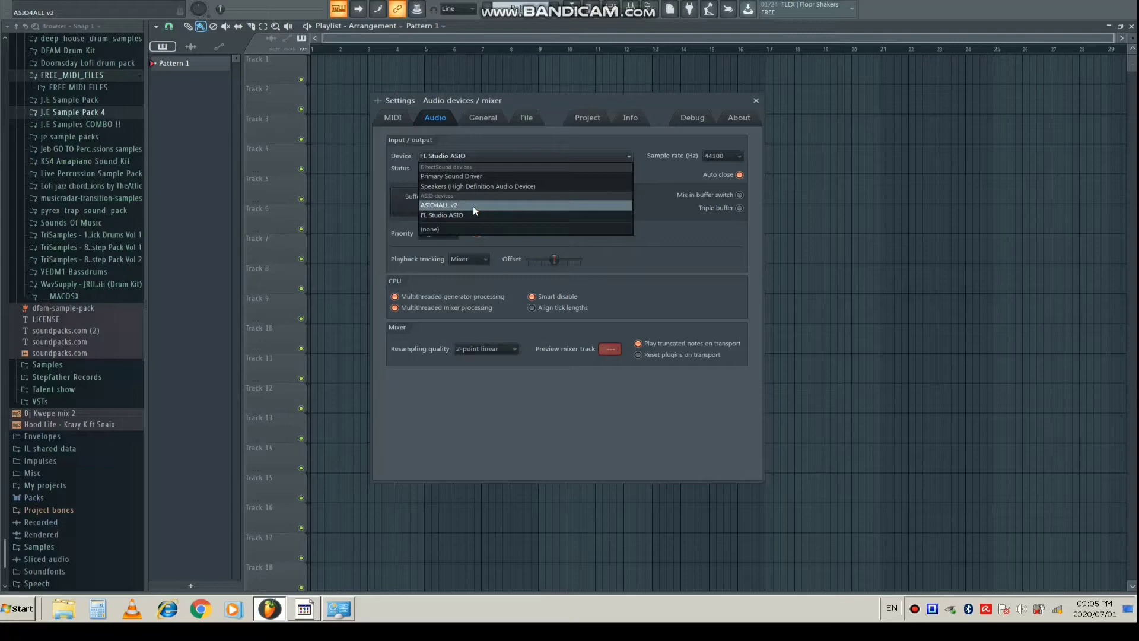
mouse_move(475, 212)
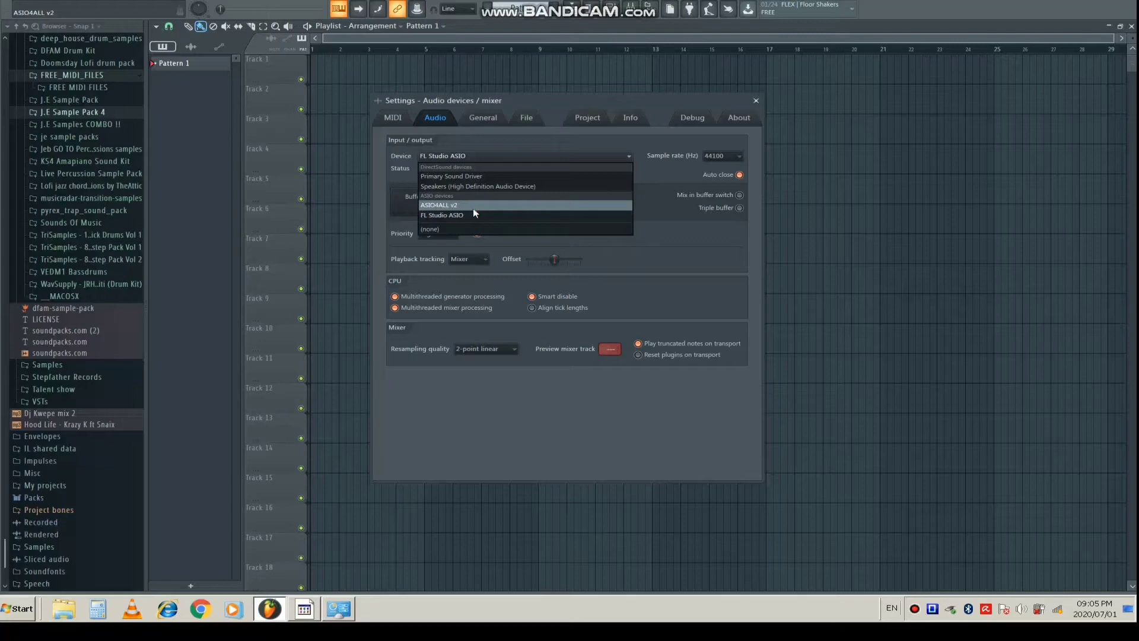
Step: Choose FL Studio ASIO as the audio device
click(441, 215)
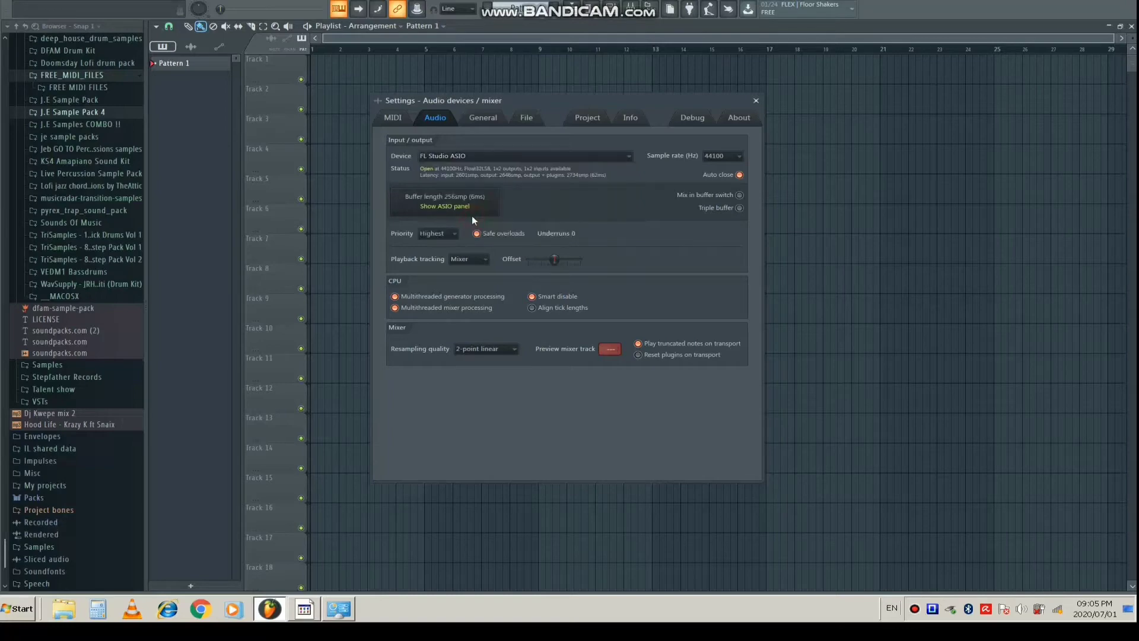
mouse_move(491, 126)
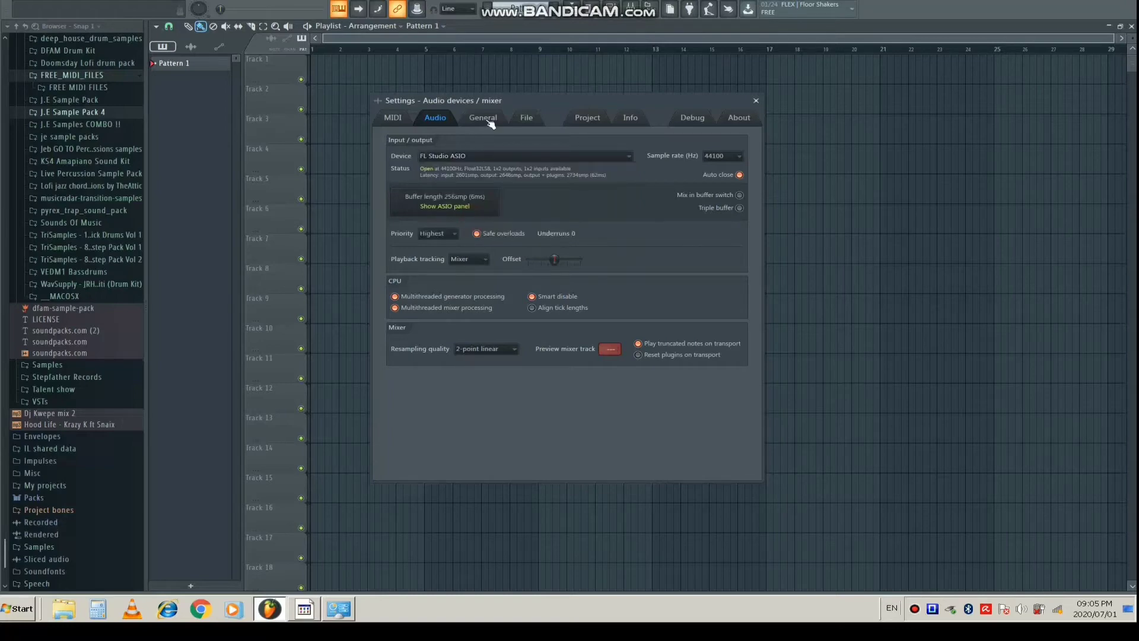
mouse_move(430, 196)
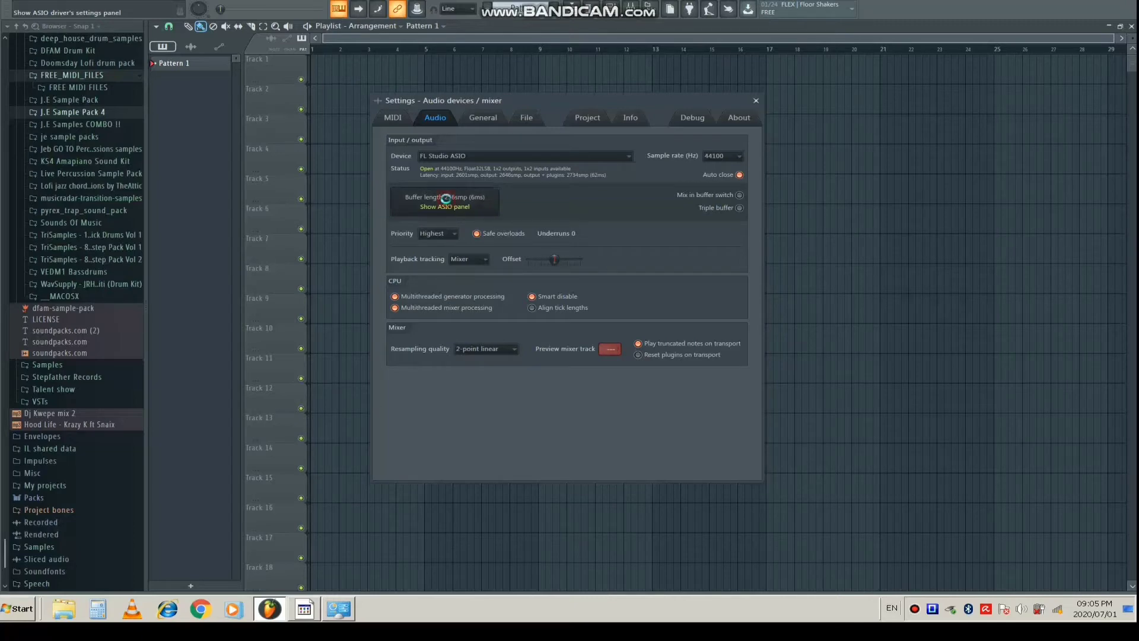
Step: Show the FL Studio ASIO V1.03 panel with 256 buffer and Shure MV88+ input
click(444, 206)
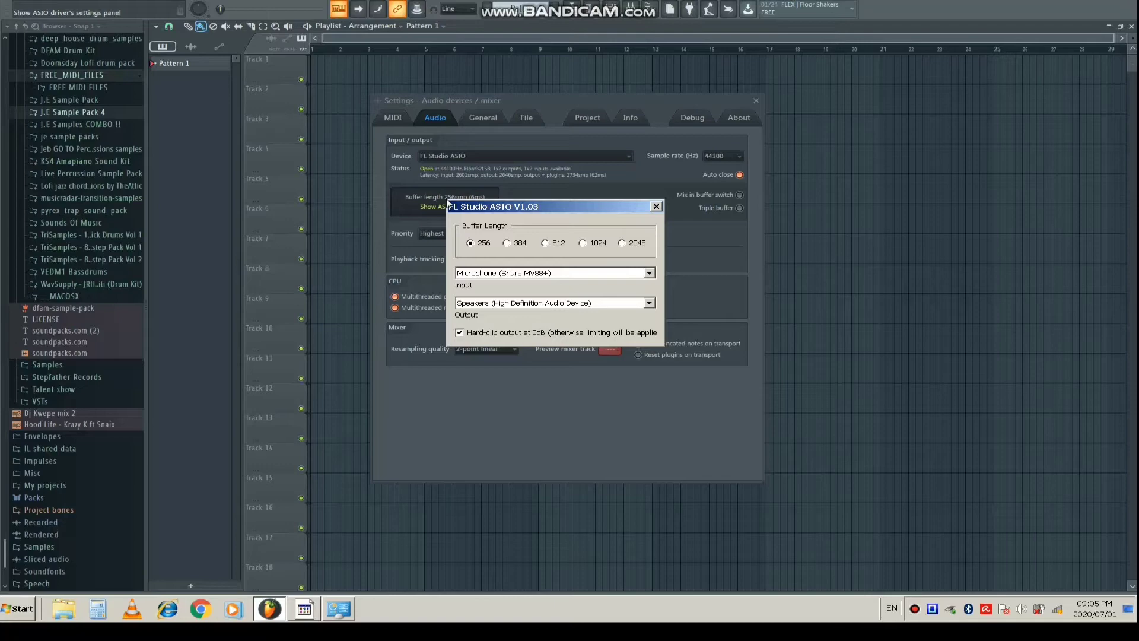
mouse_move(449, 235)
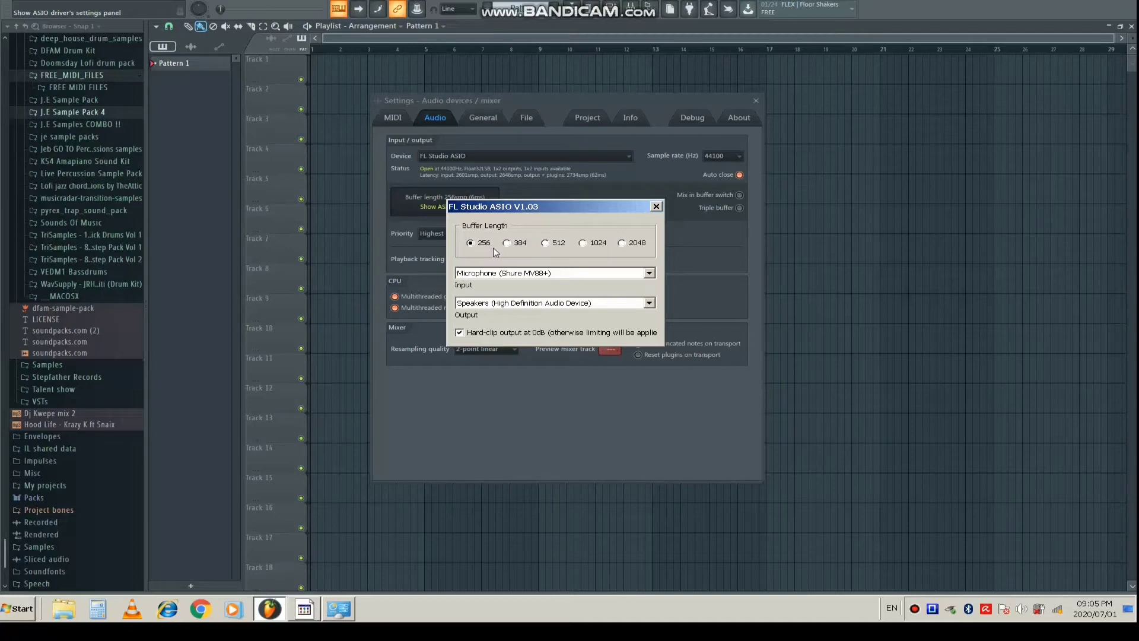
mouse_move(456, 256)
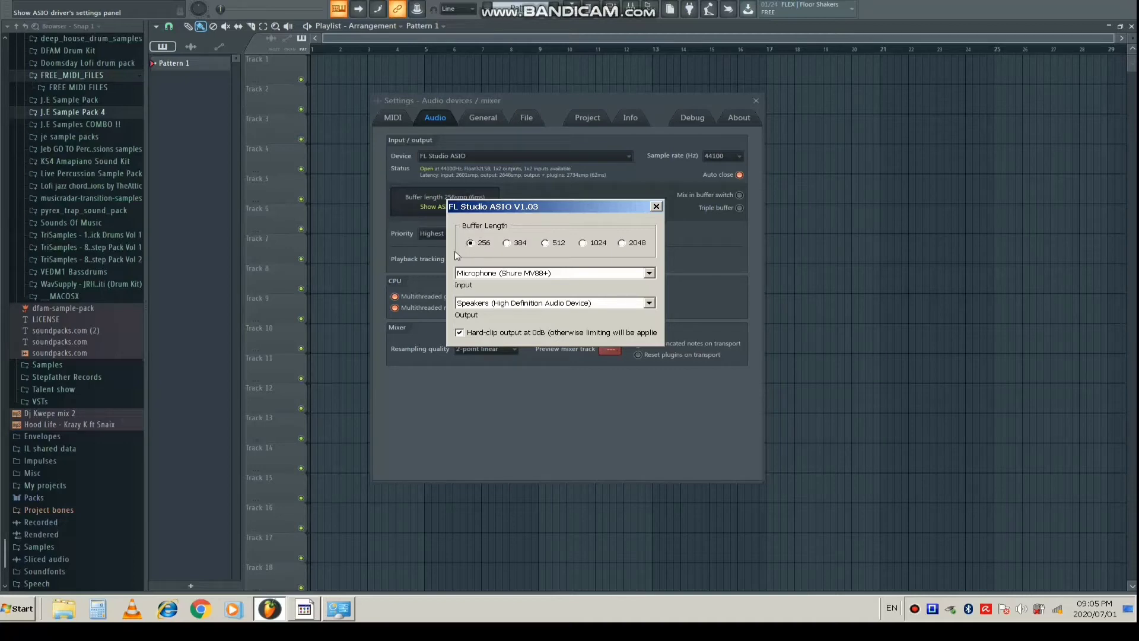
mouse_move(472, 254)
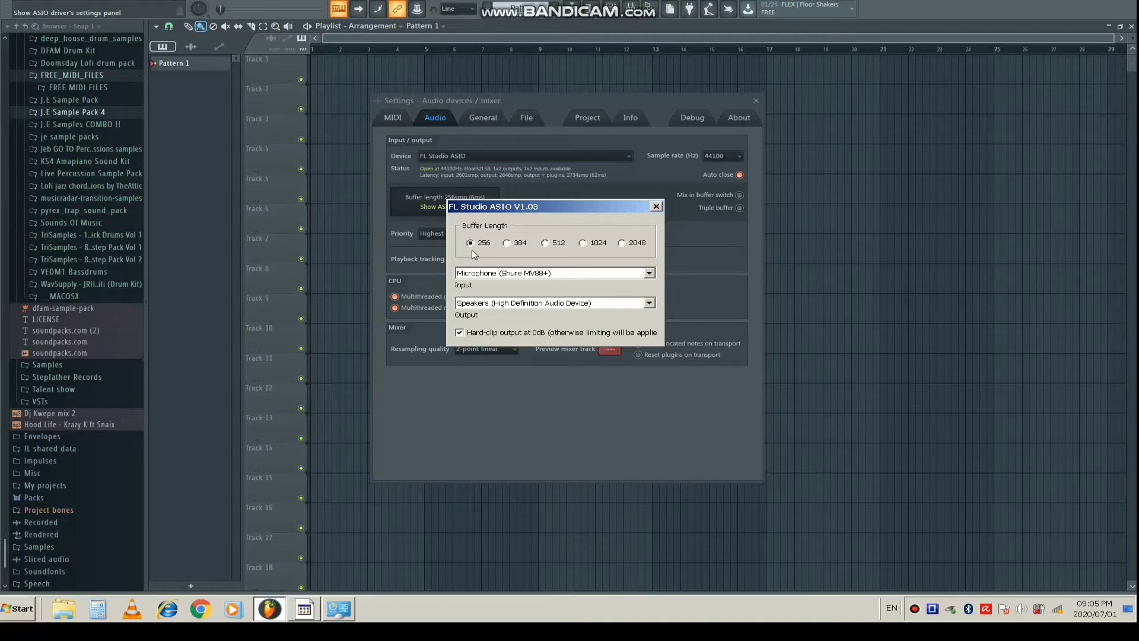
mouse_move(477, 256)
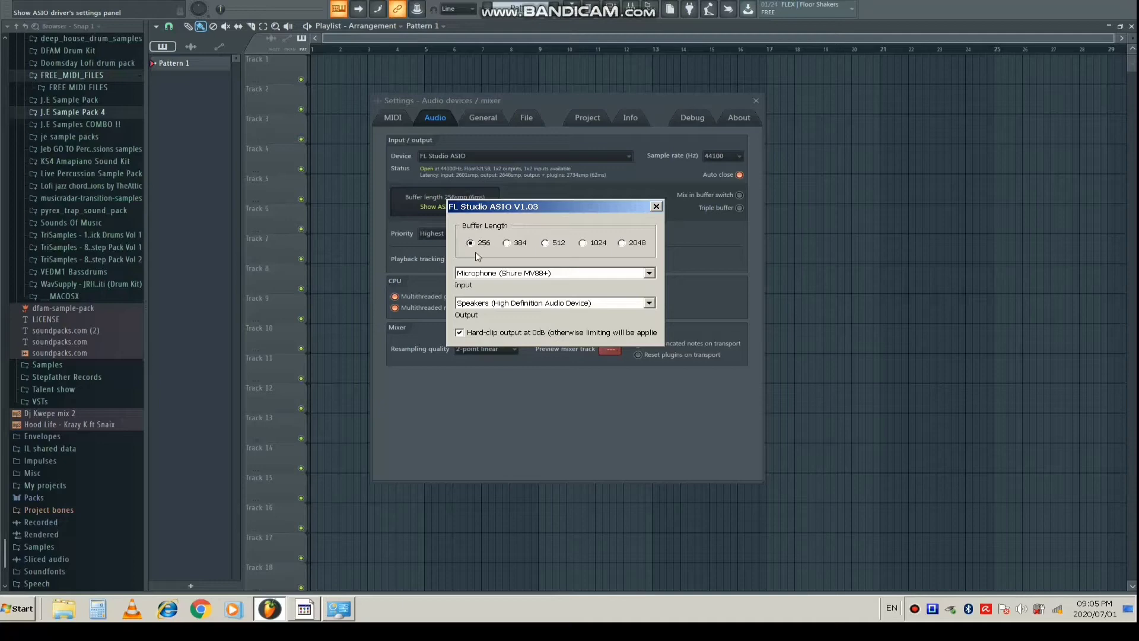
mouse_move(641, 240)
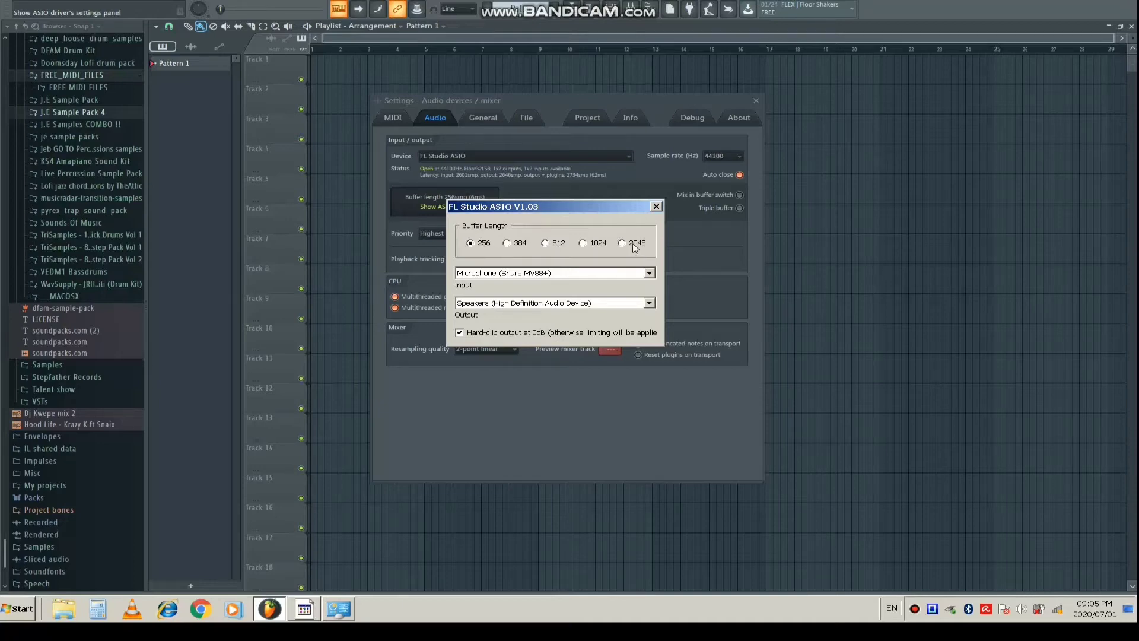
mouse_move(631, 252)
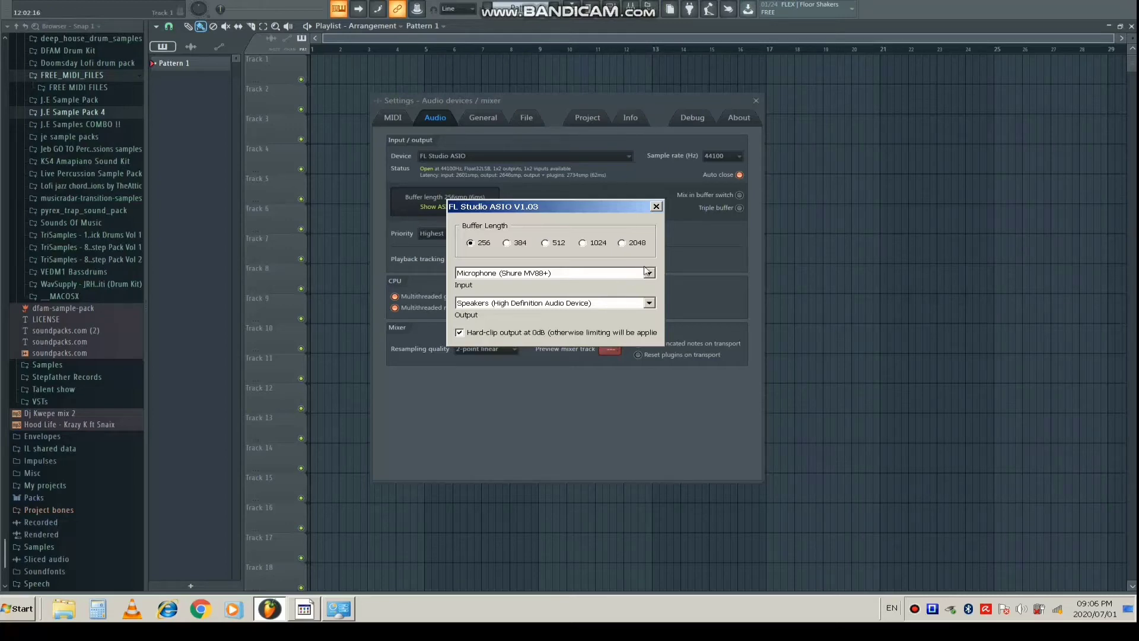
click(648, 273)
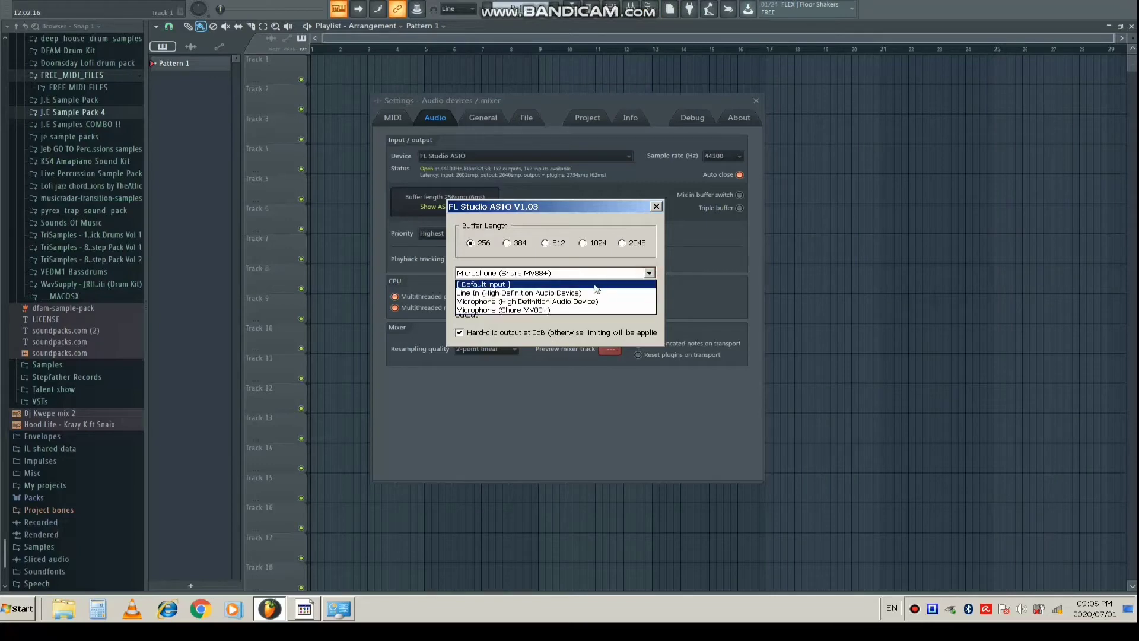
click(483, 285)
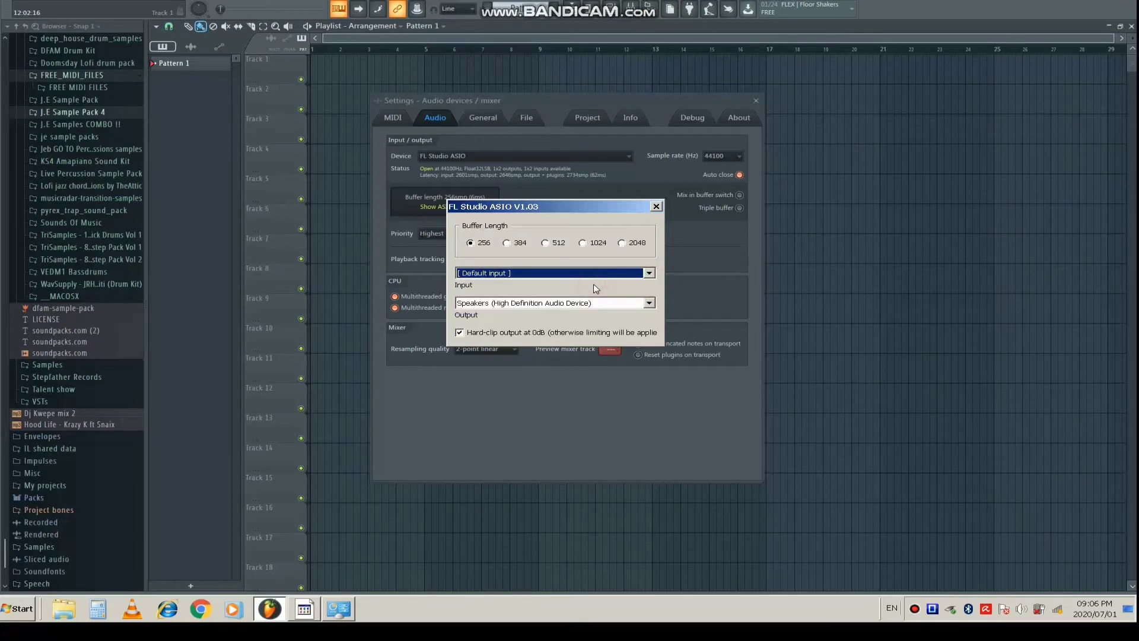
click(648, 273)
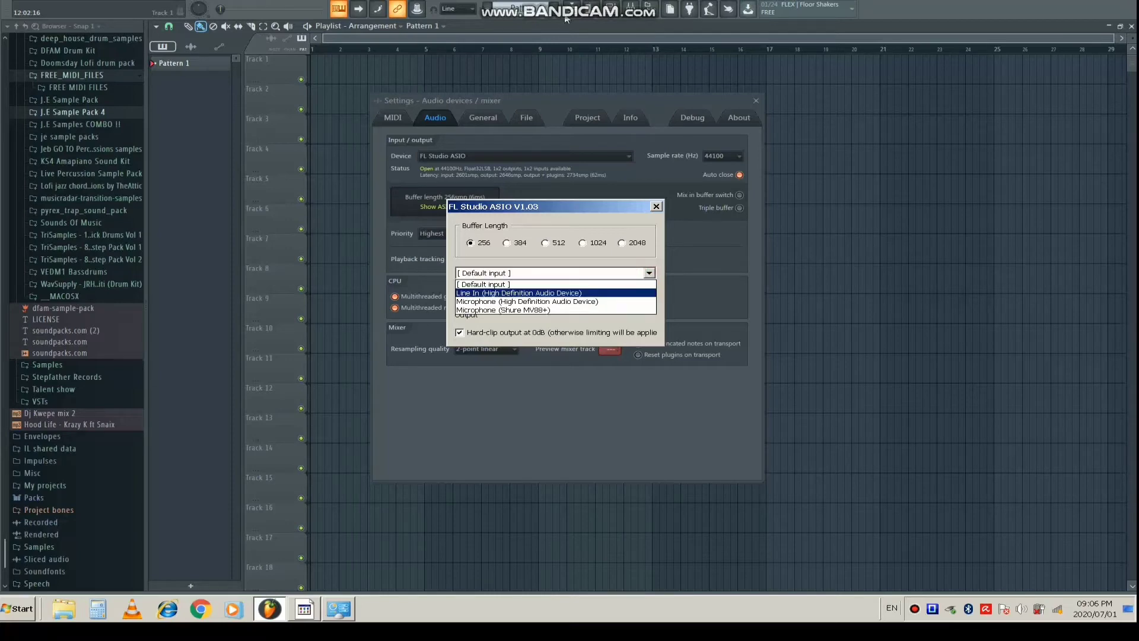
mouse_move(527, 301)
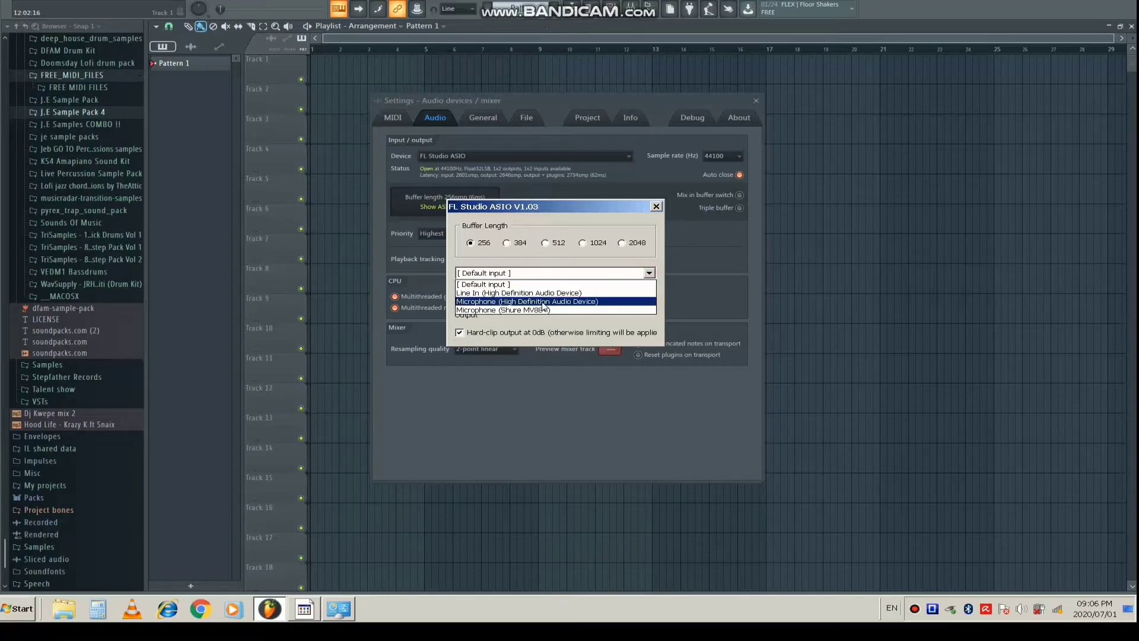
click(527, 301)
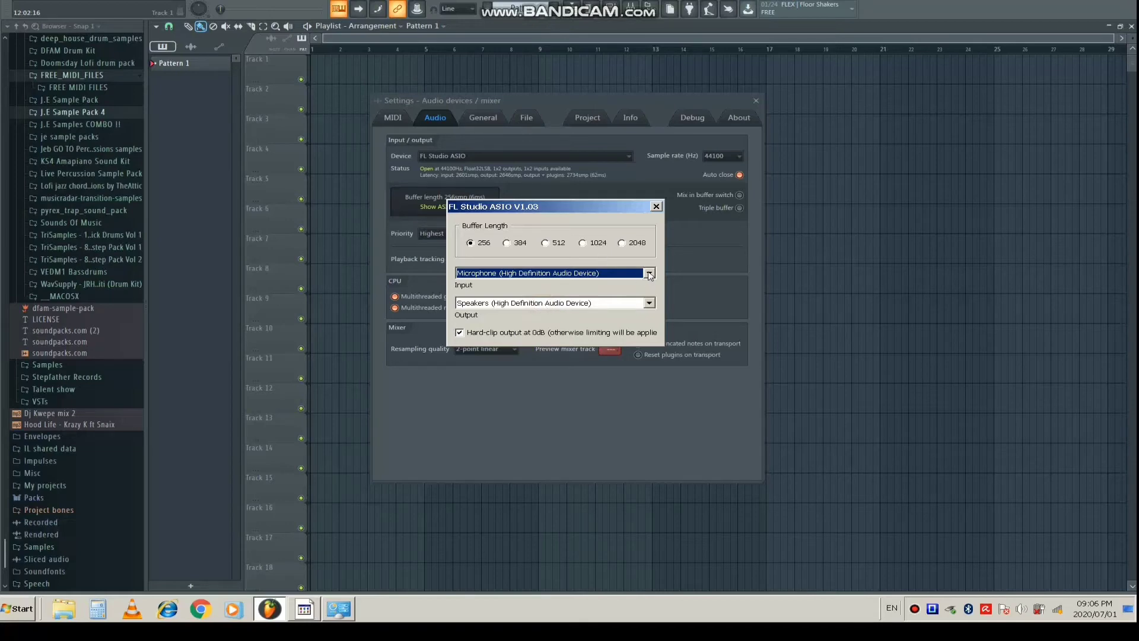
click(649, 273)
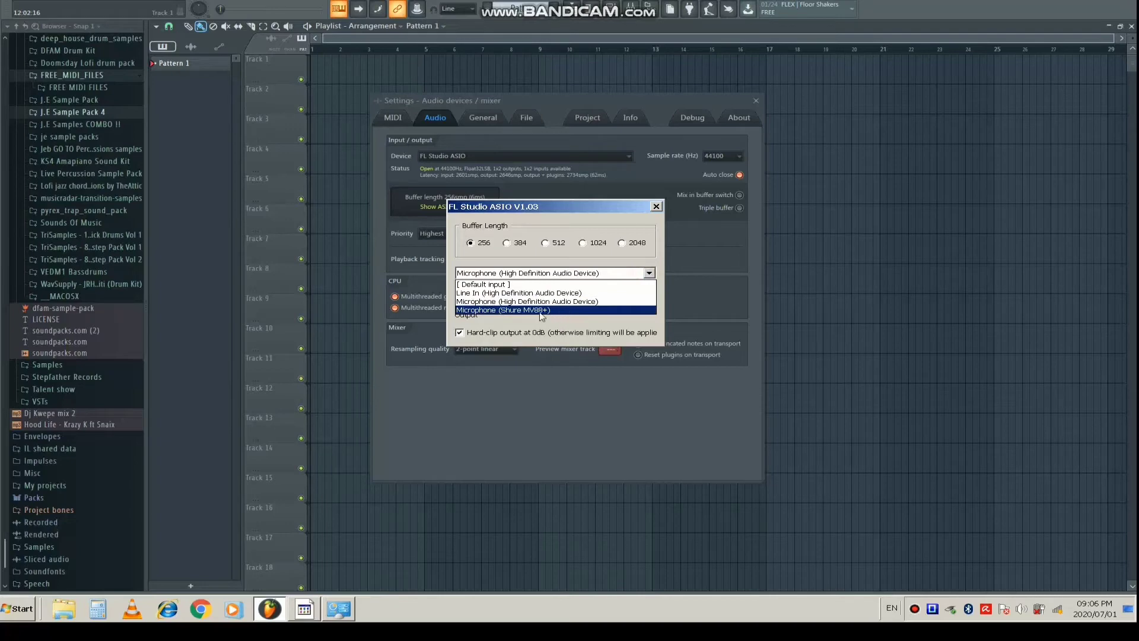
mouse_move(544, 313)
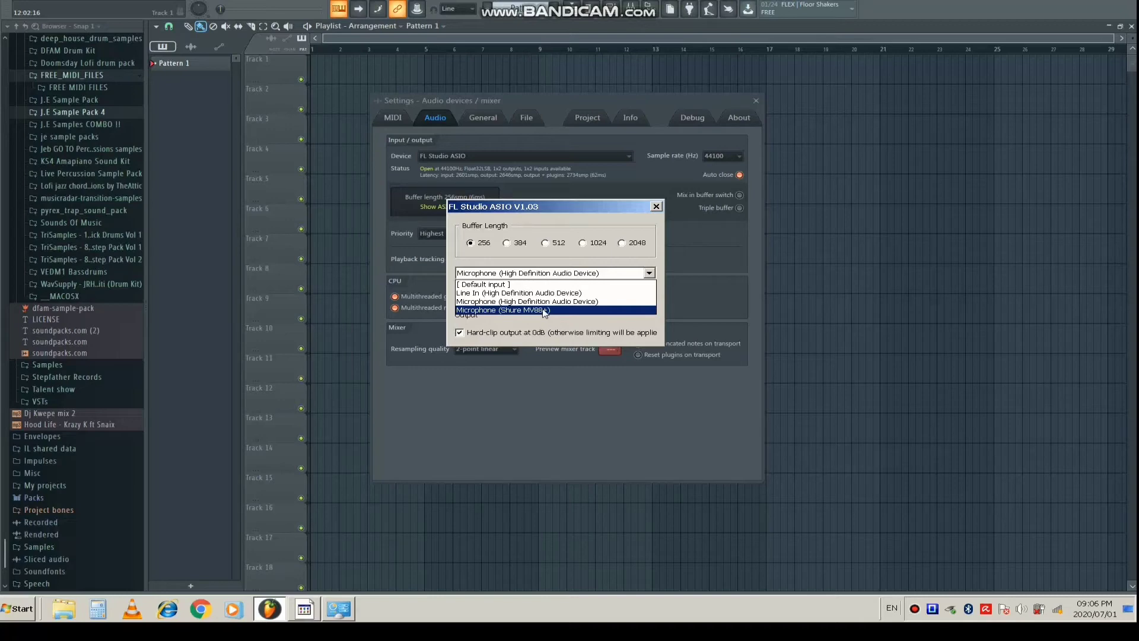
click(520, 310)
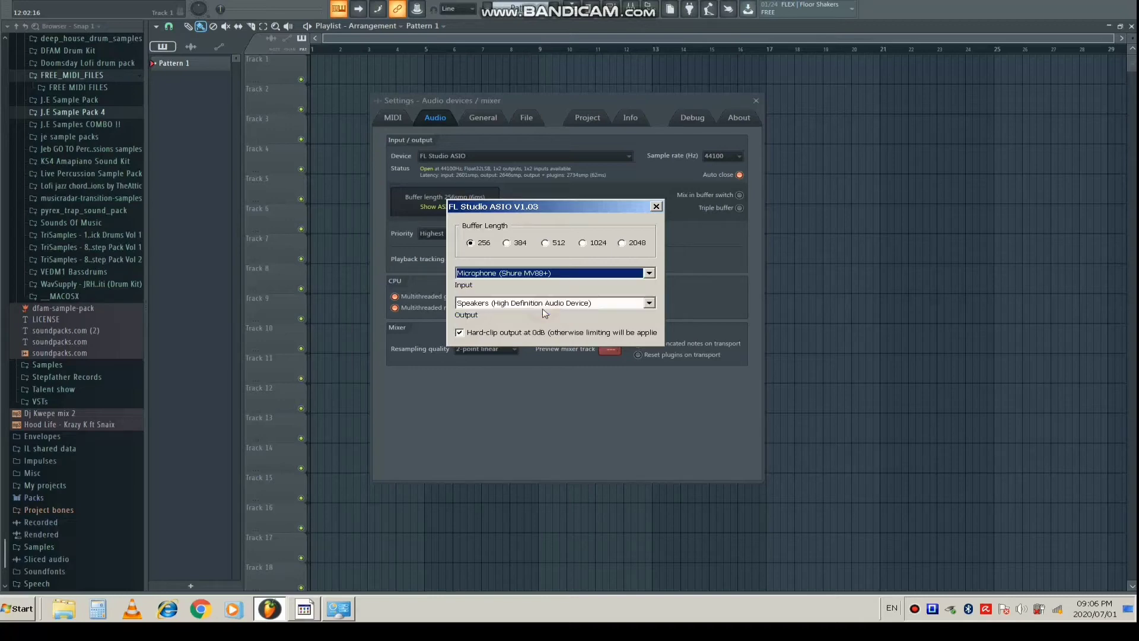
mouse_move(523, 288)
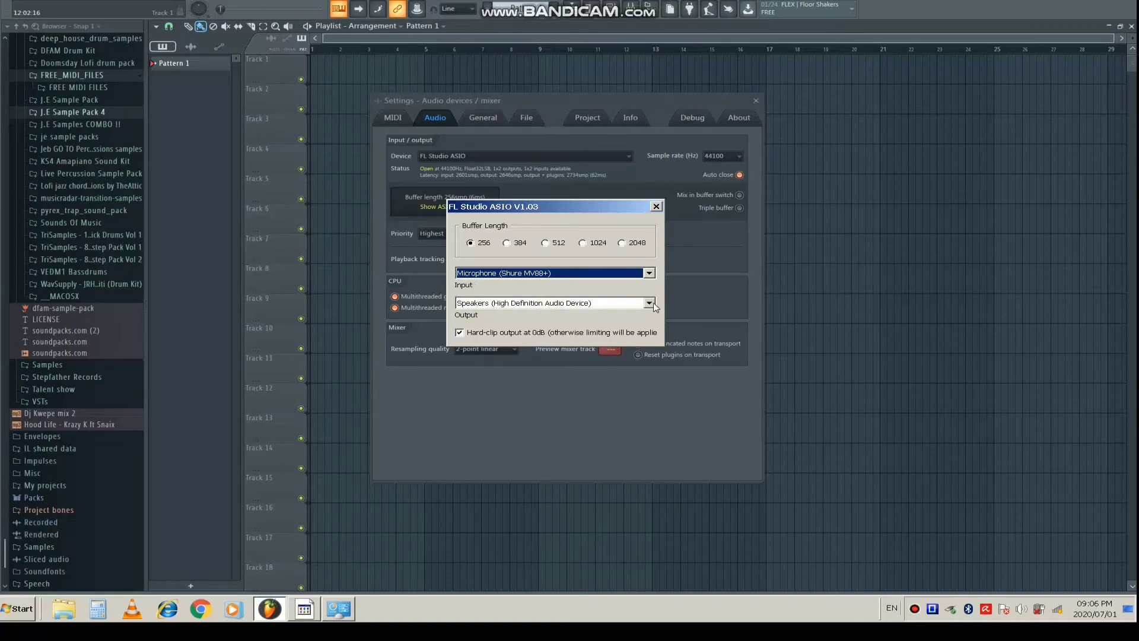
Step: Keep Speakers (High Definition Audio Device) as ASIO output and close the ASIO panel
click(650, 302)
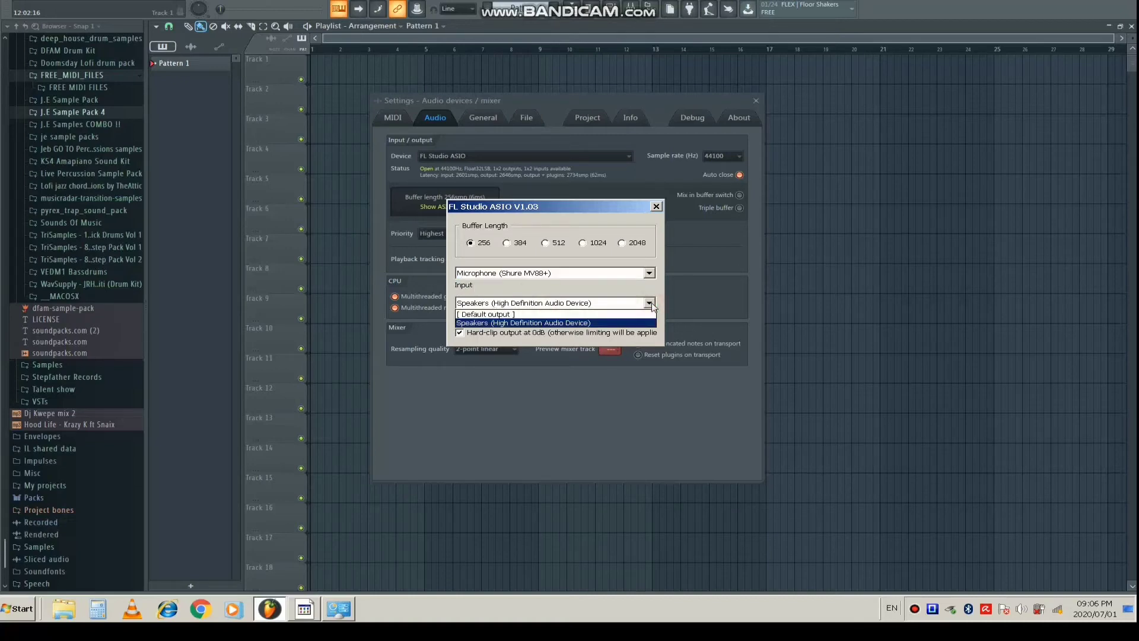
click(522, 323)
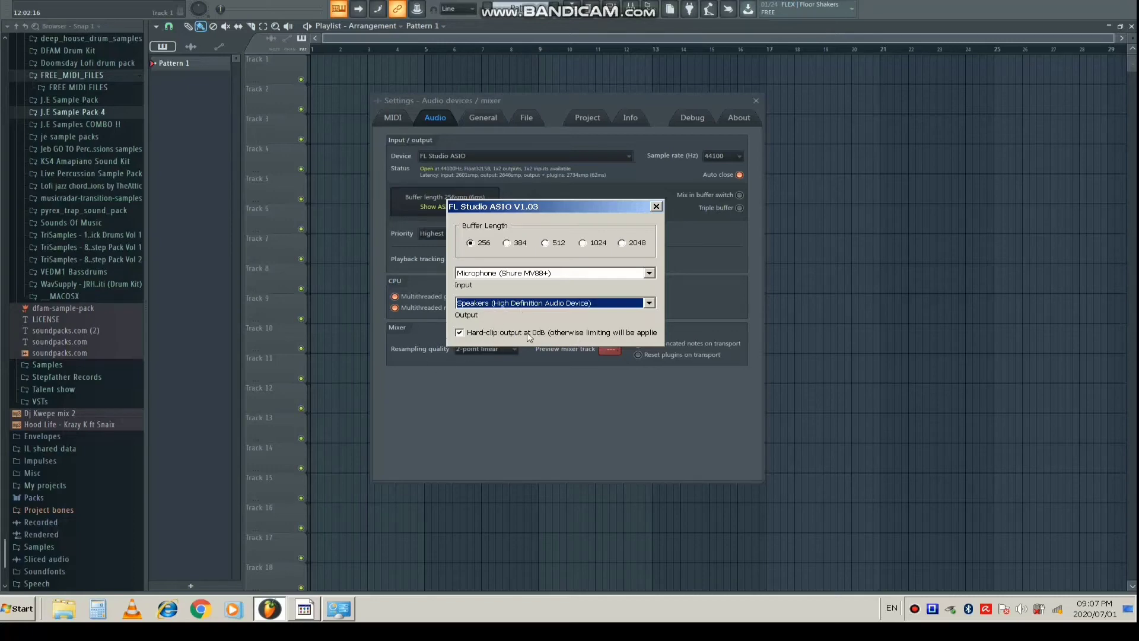
mouse_move(541, 341)
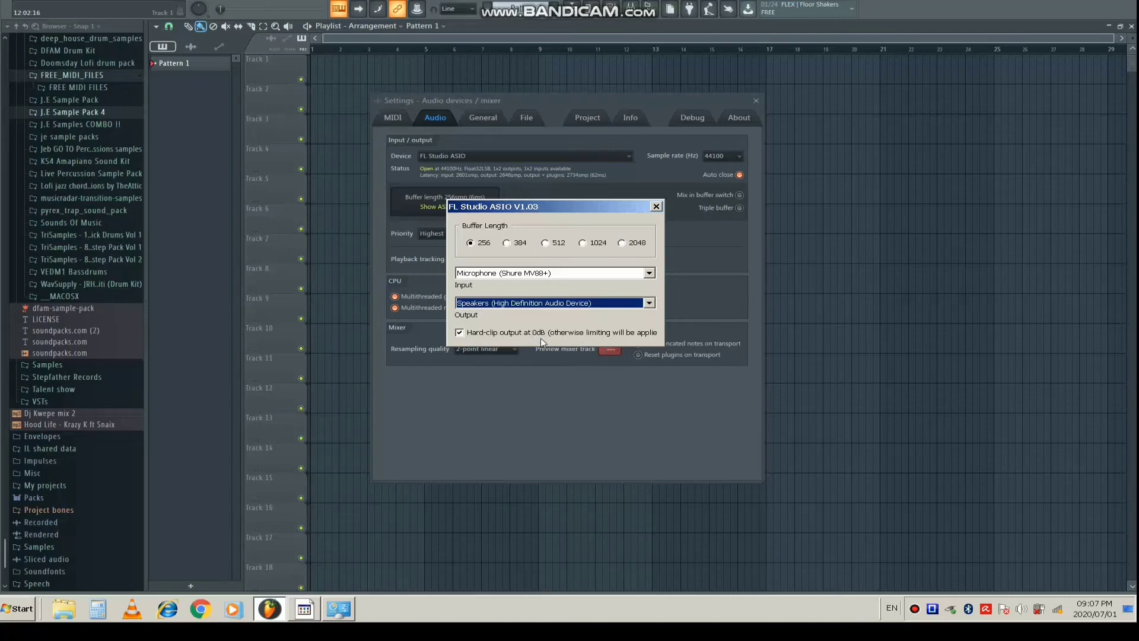
mouse_move(638, 239)
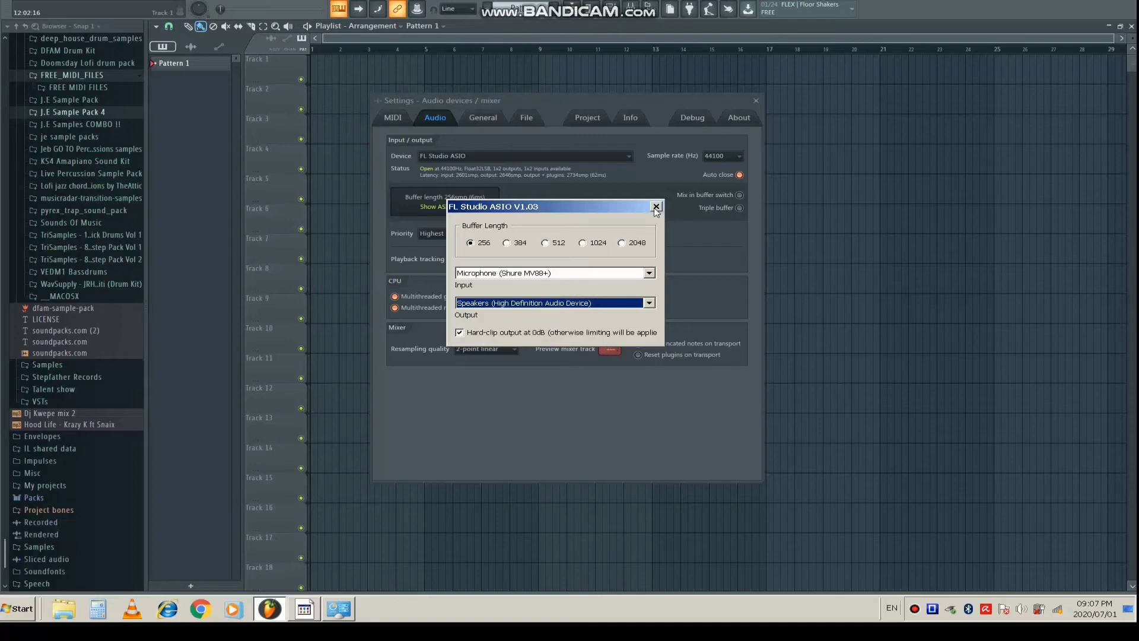
mouse_move(657, 206)
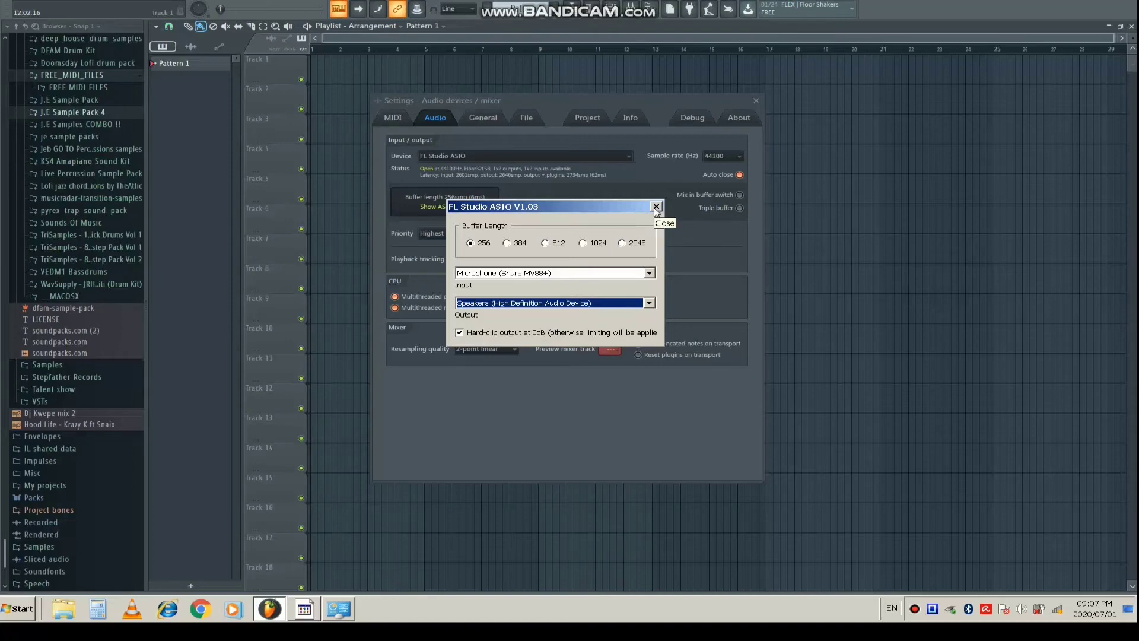
click(656, 207)
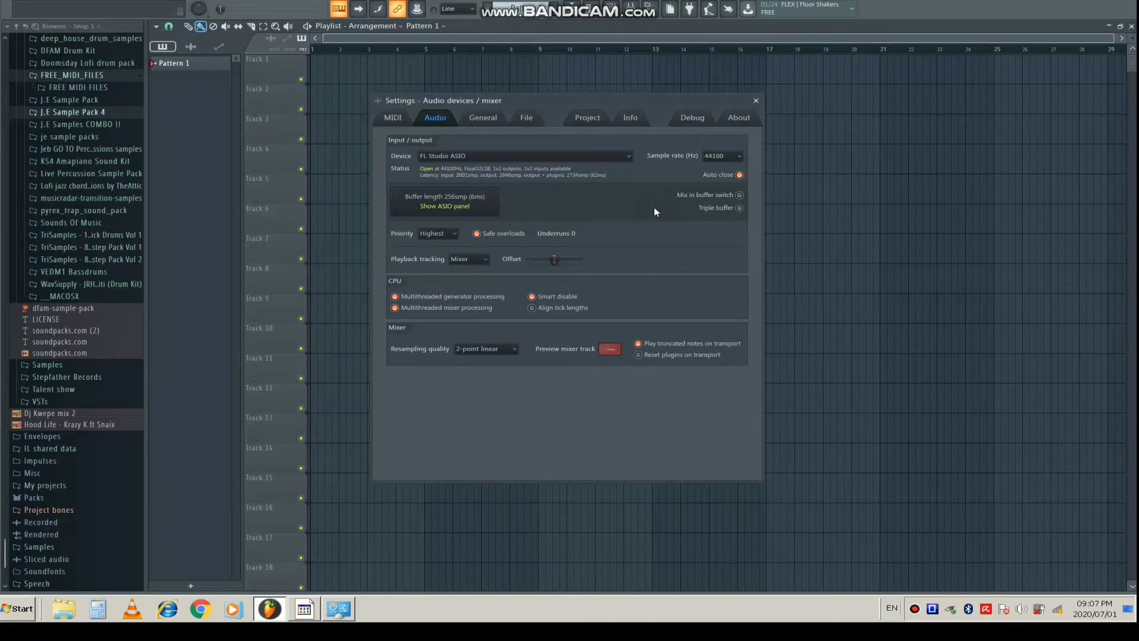
mouse_move(707, 143)
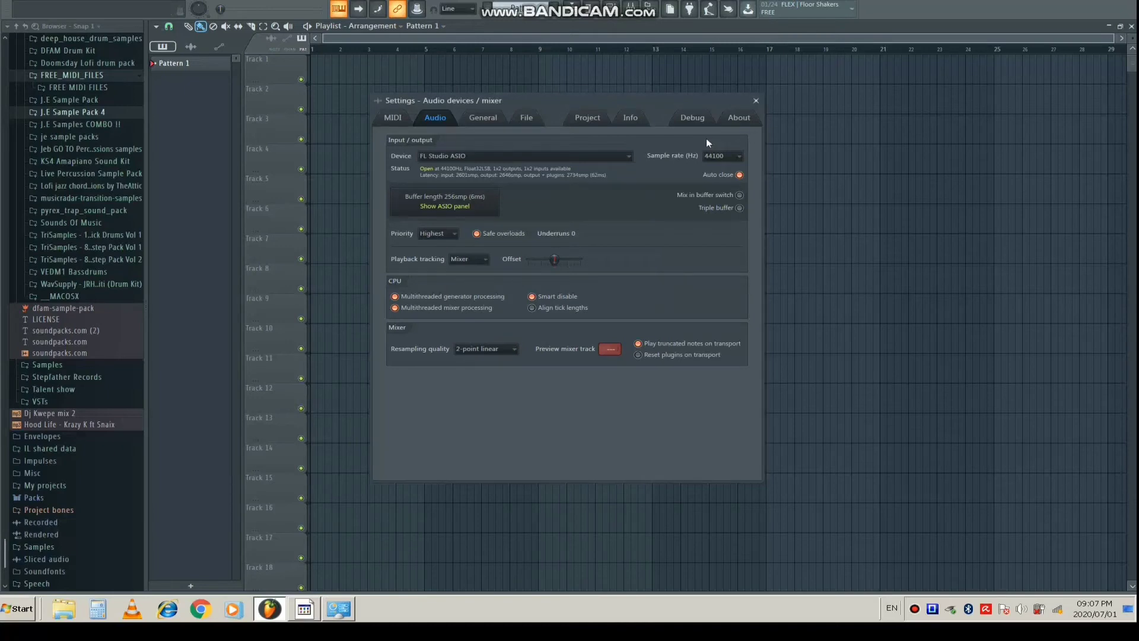
mouse_move(730, 132)
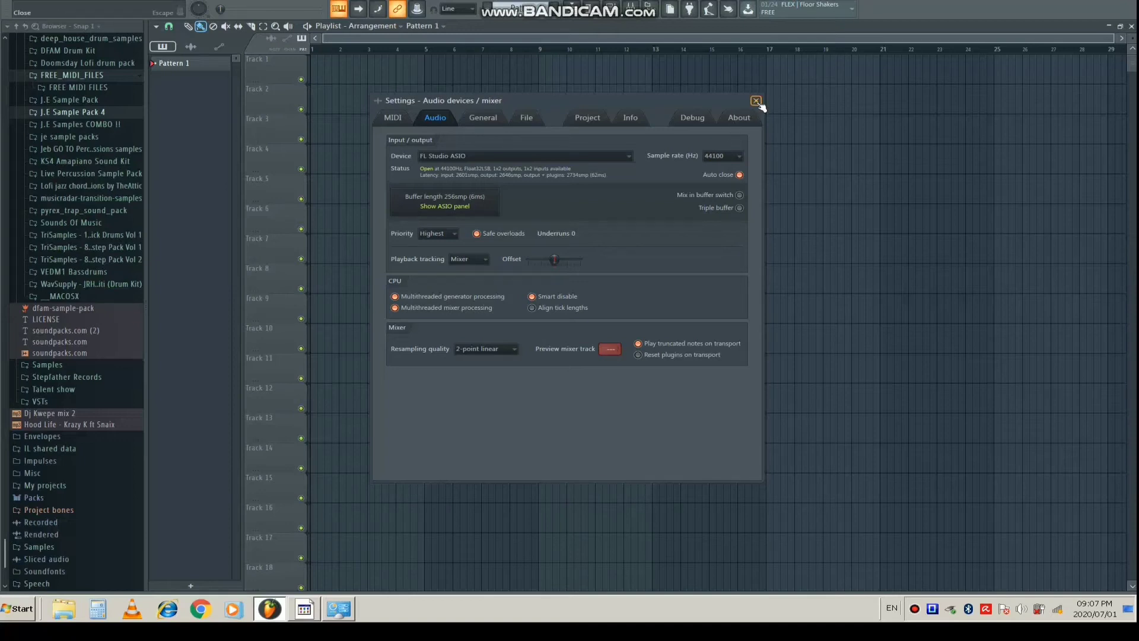
Step: Close the Settings window, leaving the Mixer on Insert 20
click(754, 100)
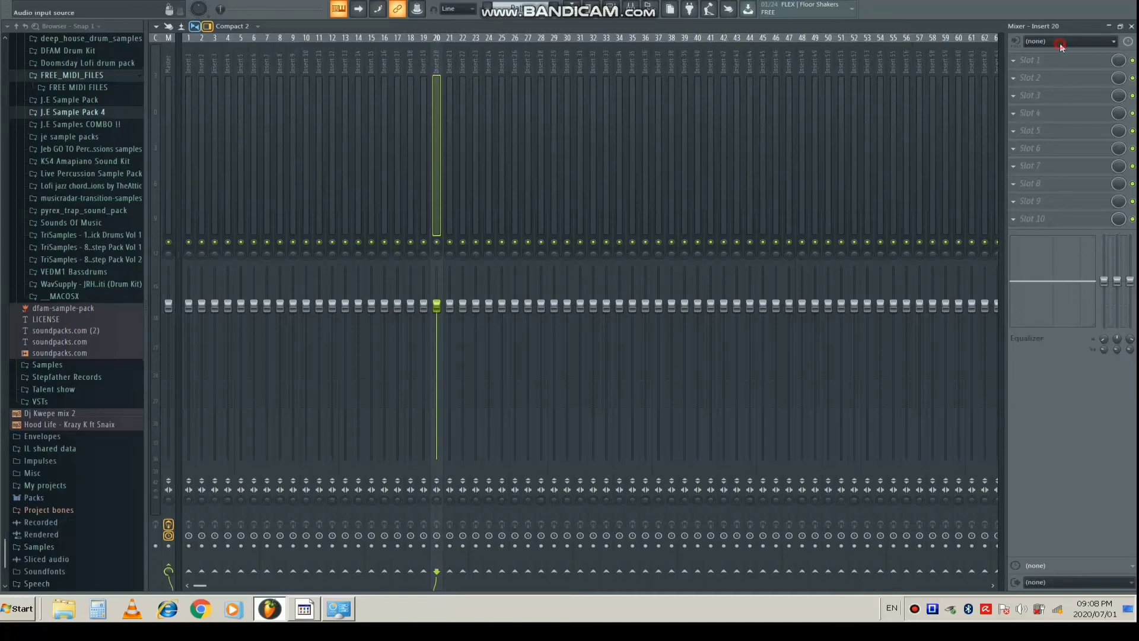
Step: Set Mixer Insert 20's audio input source to In 2
click(1060, 43)
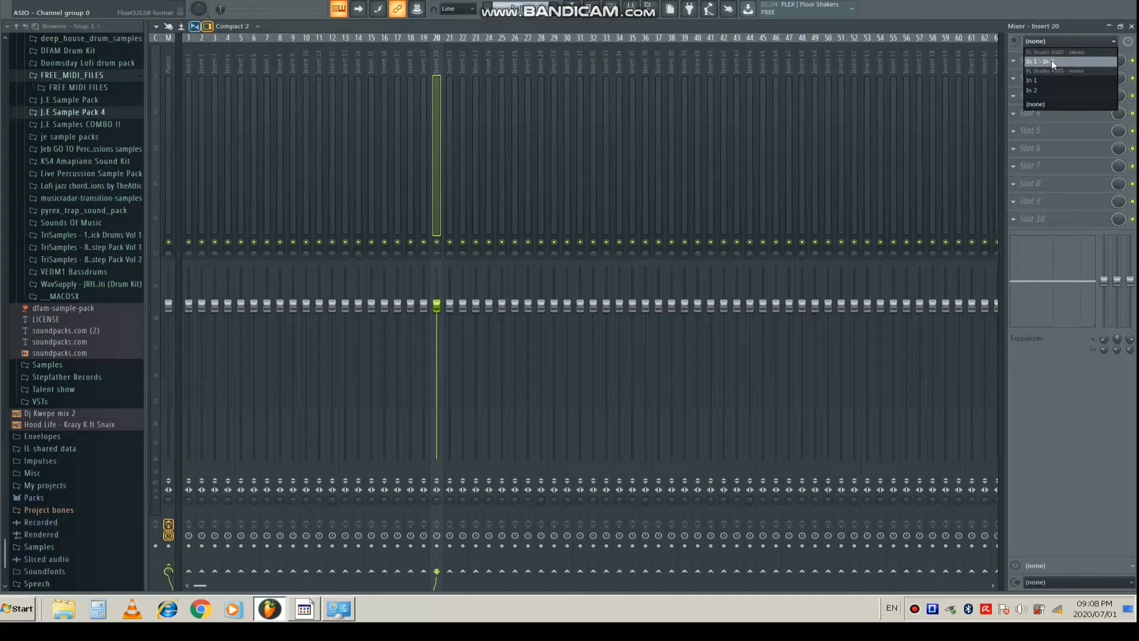
mouse_move(1056, 81)
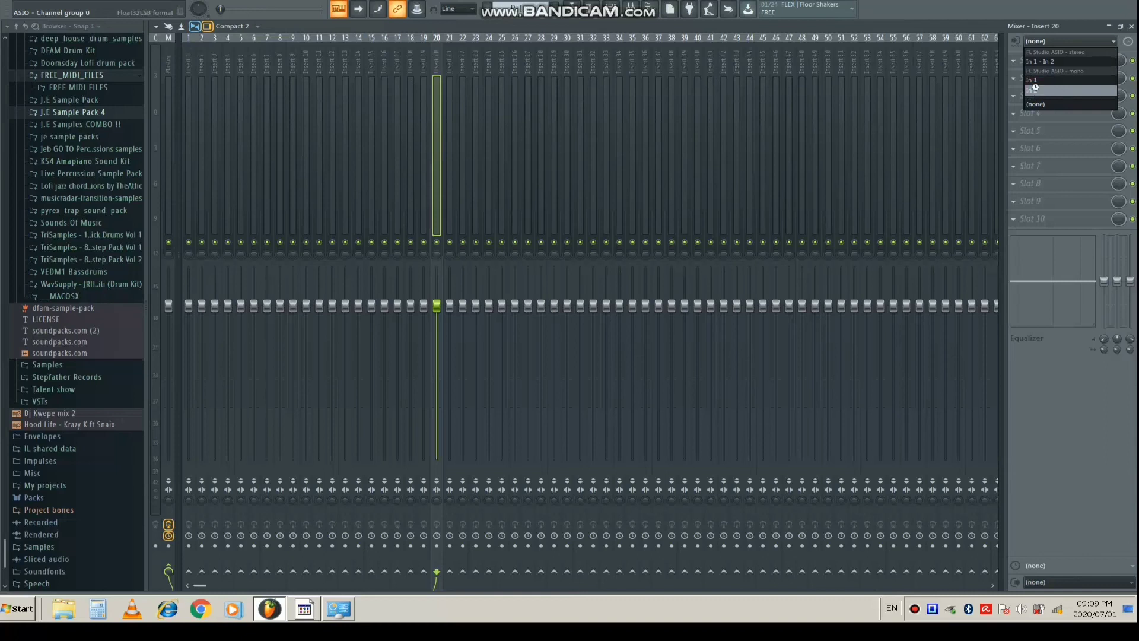
click(1034, 89)
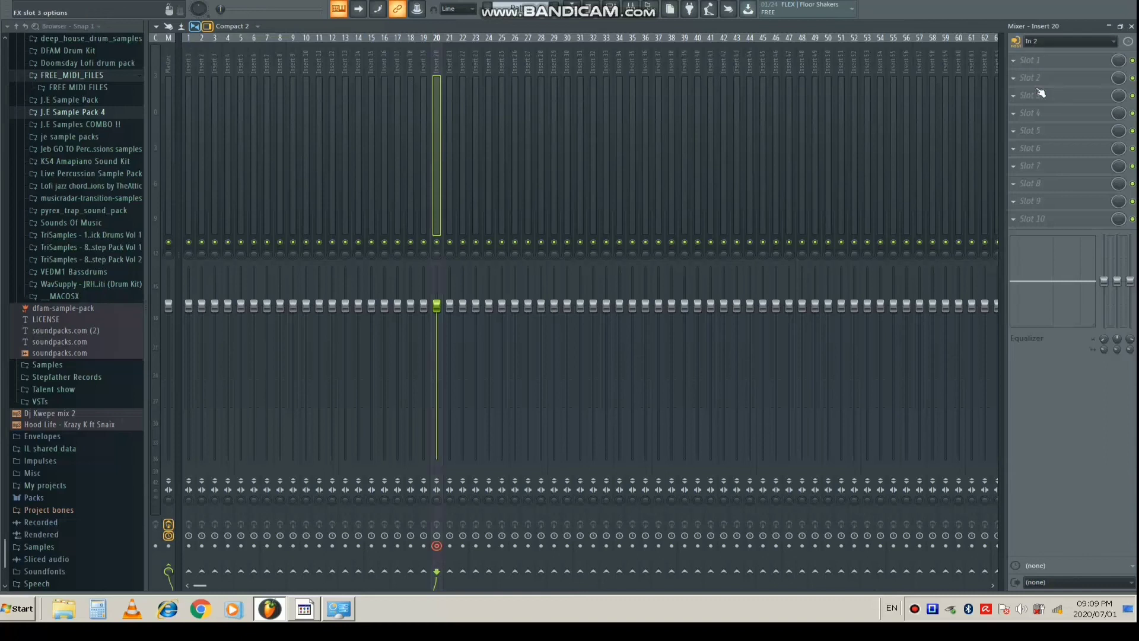